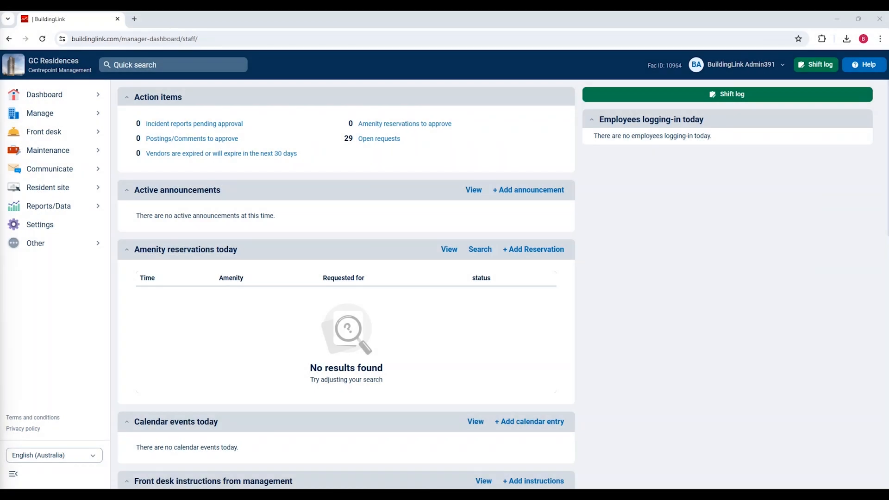
Step: Change the BuildingLink site display language to English (United States) from the sidebar dropdown
left_click(54, 455)
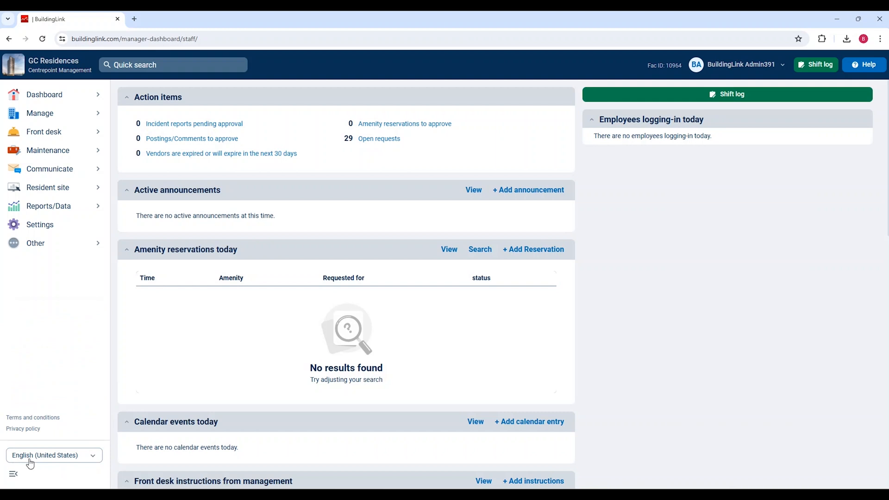
left_click(45, 455)
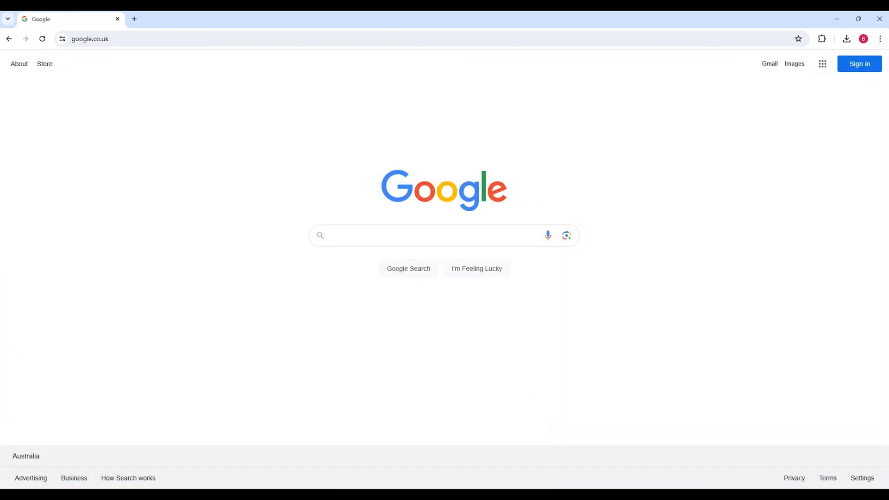
Step: Reach Chrome's Languages page listing English (Australia), English and English (United States)
left_click(879, 39)
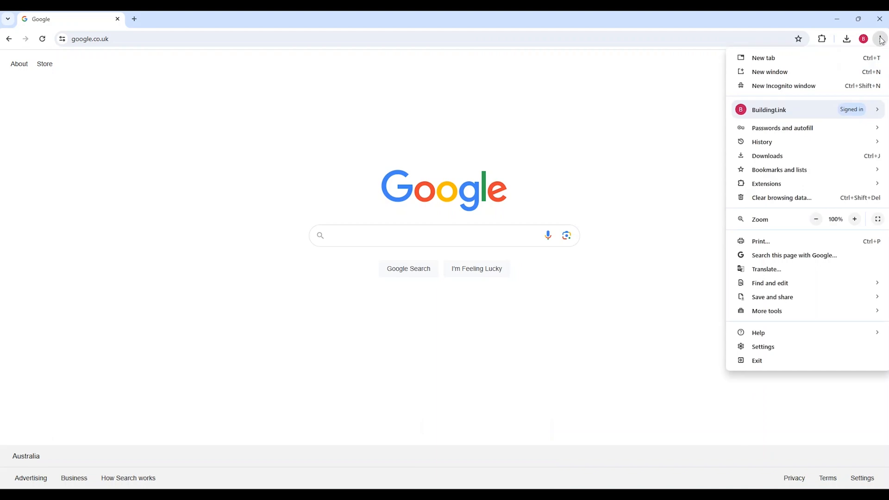
mouse_move(762, 346)
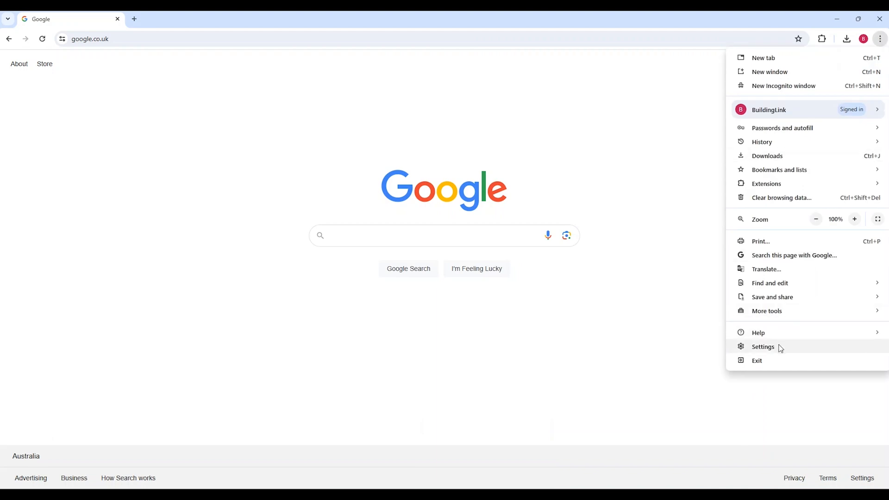
left_click(762, 346)
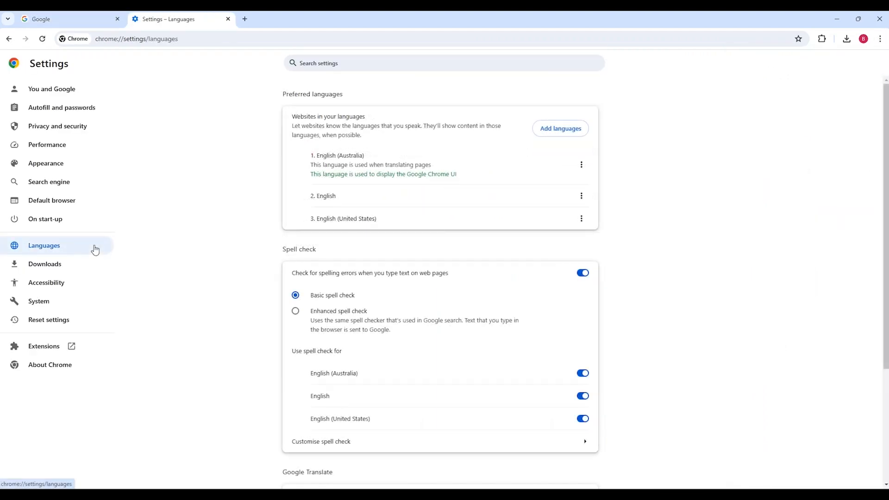
mouse_move(560, 127)
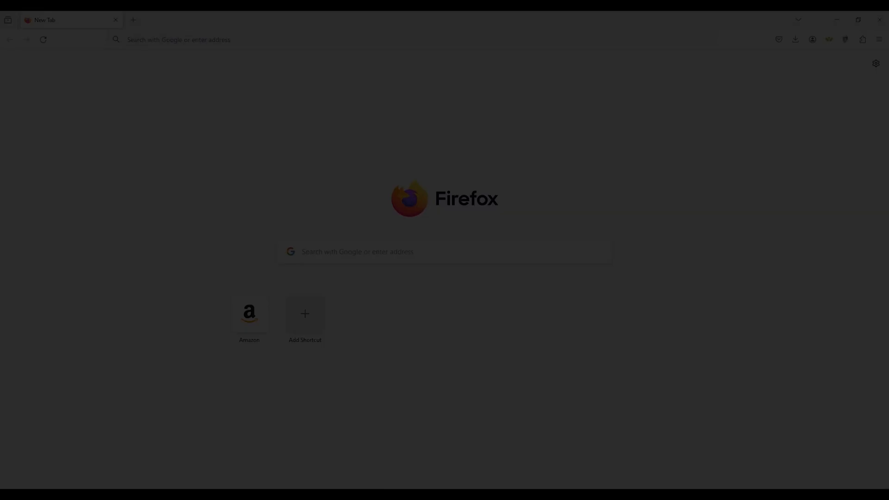
mouse_move(877, 40)
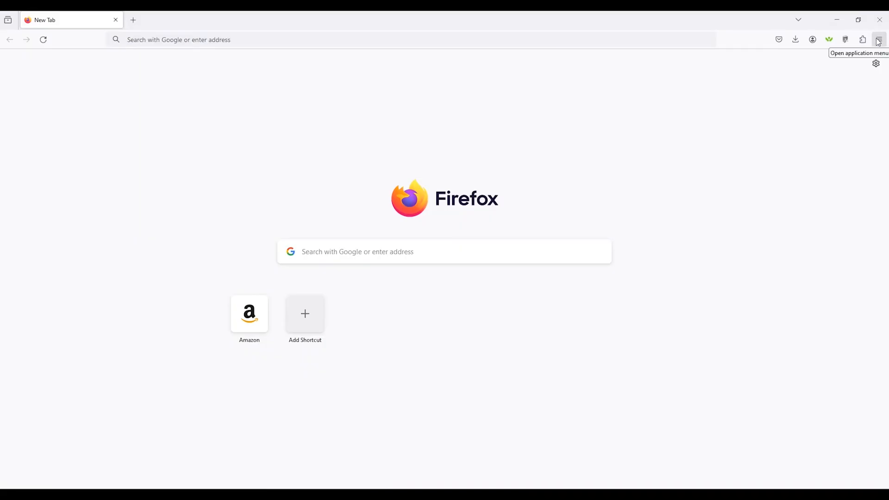
Step: Set Firefox's display language to English (GB) in place of English (US)
left_click(878, 39)
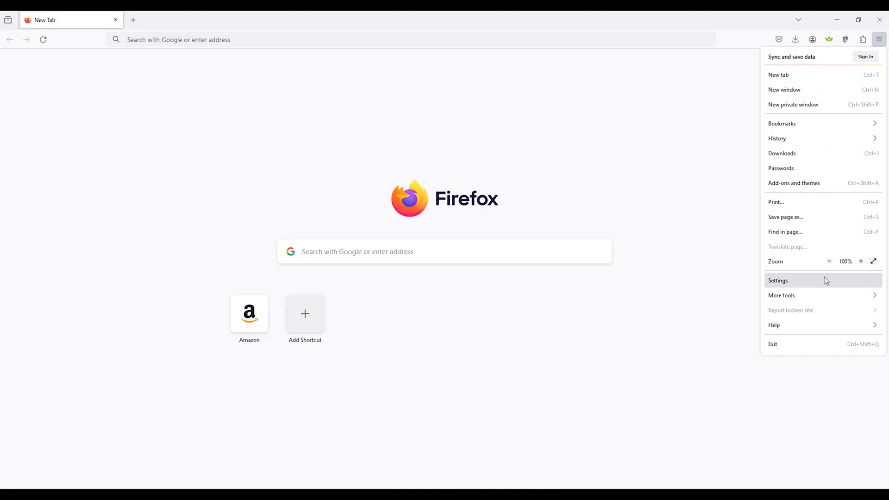
left_click(777, 280)
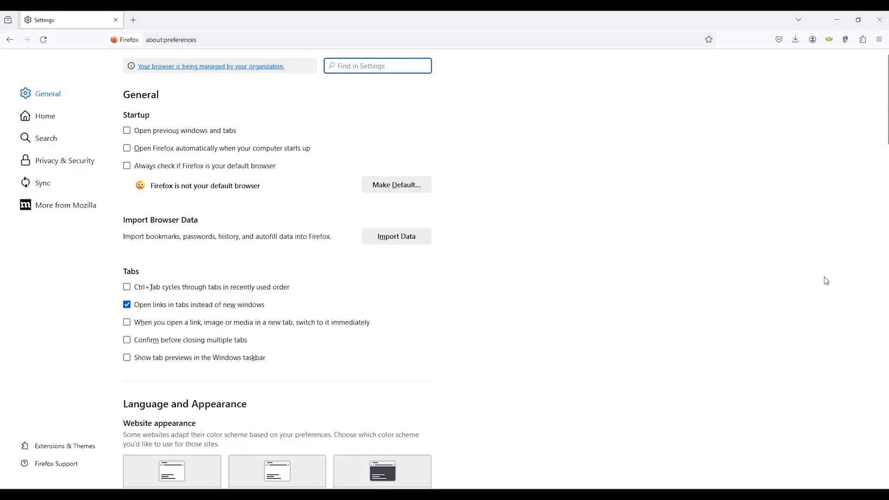
scroll("down", 3)
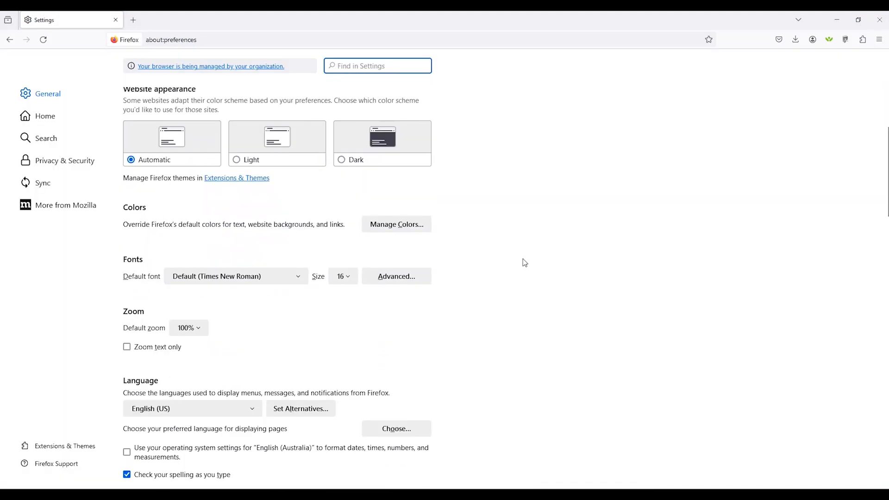
left_click(192, 409)
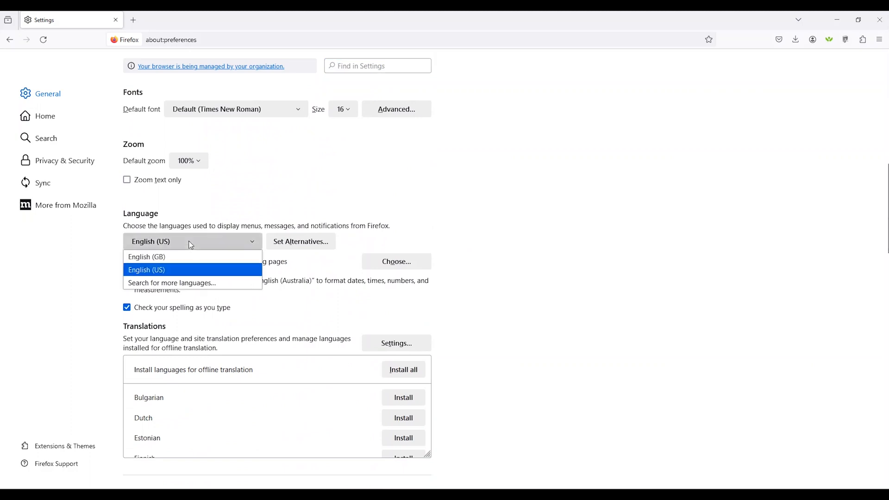
left_click(146, 256)
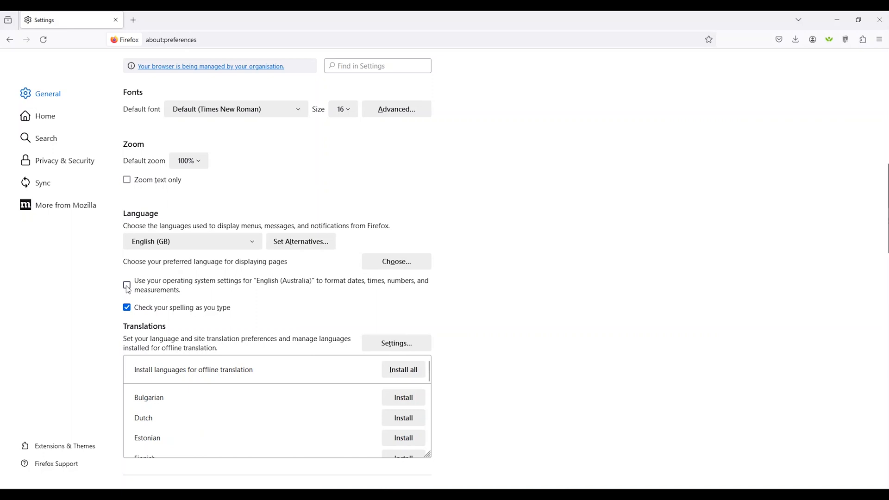
Step: Use the operating system's English (Australia) formats for dates, times and numbers in Firefox
left_click(127, 285)
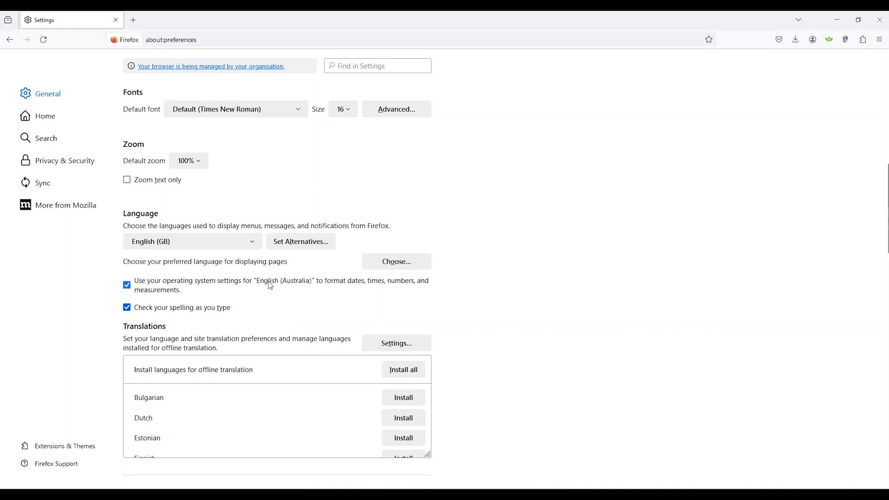
mouse_move(303, 288)
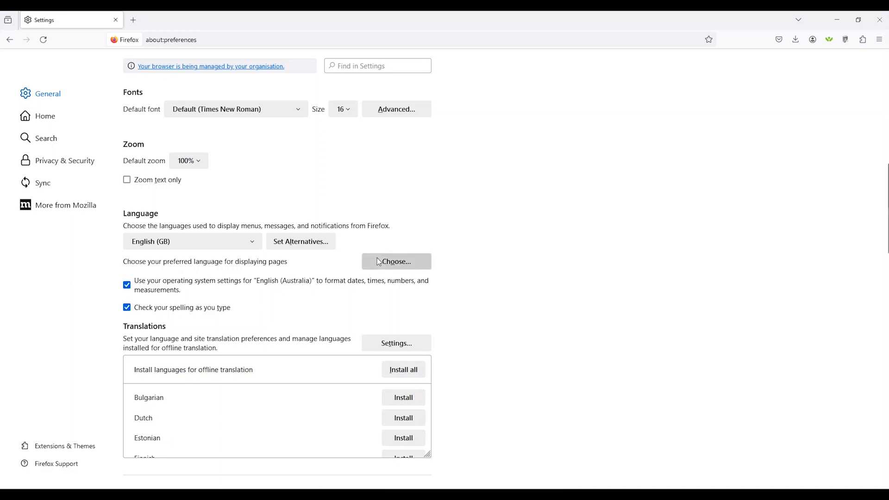
left_click(395, 261)
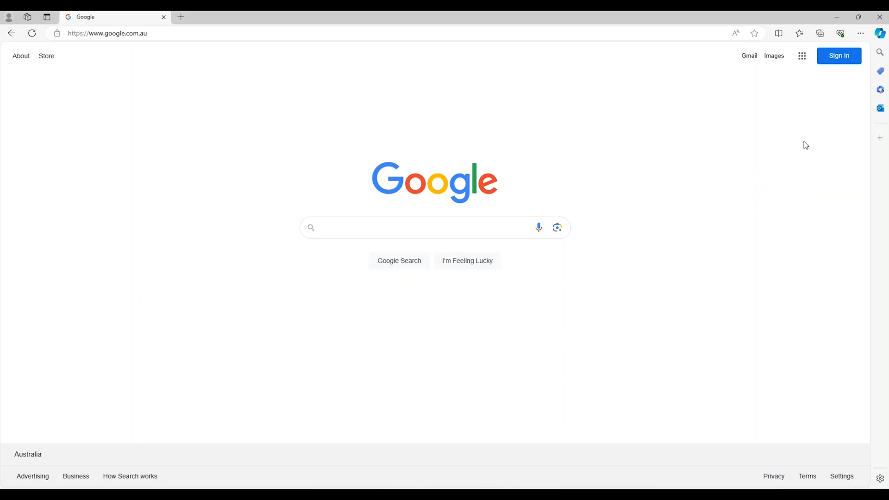
Step: Reach Edge's Languages page listing English (Australia), English (United States) and English
left_click(860, 34)
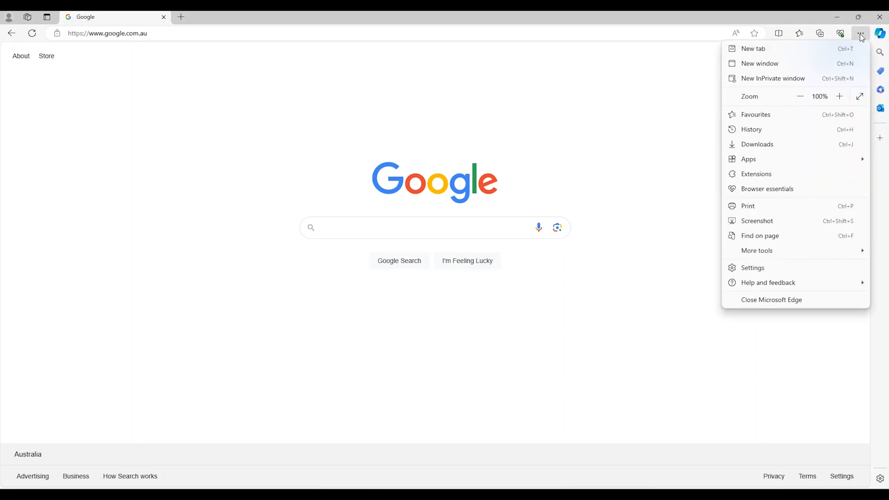
left_click(752, 267)
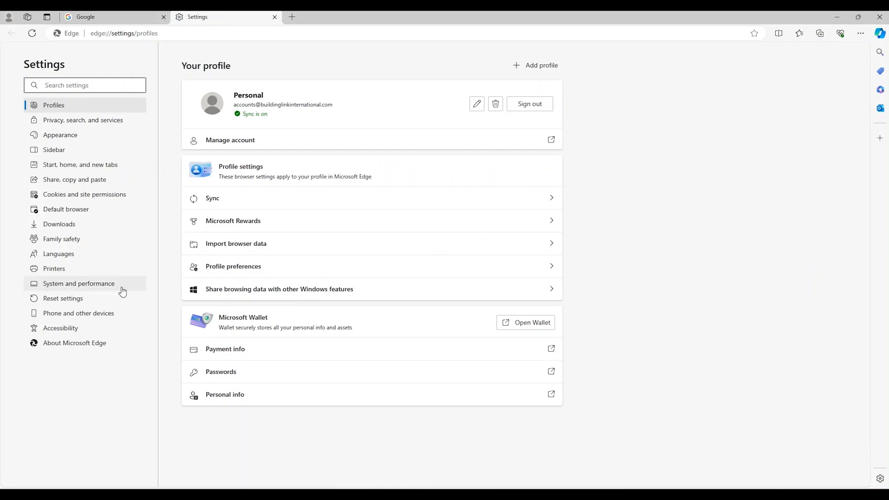
mouse_move(97, 256)
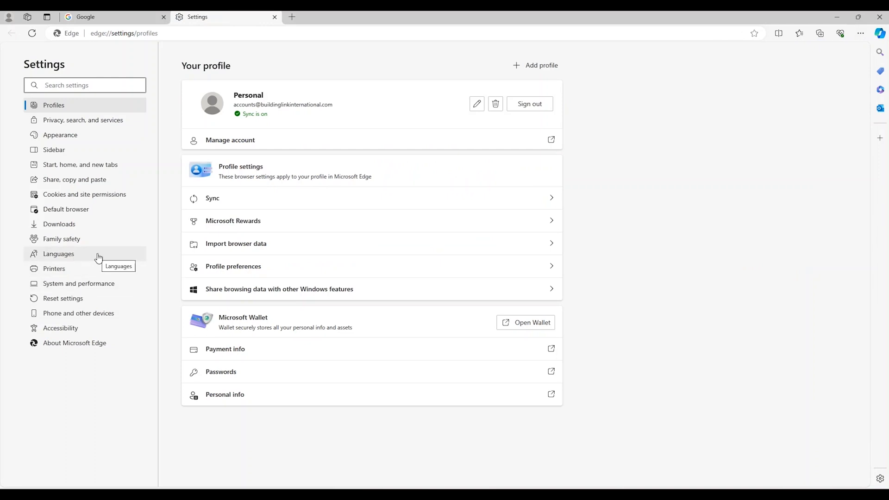
left_click(58, 254)
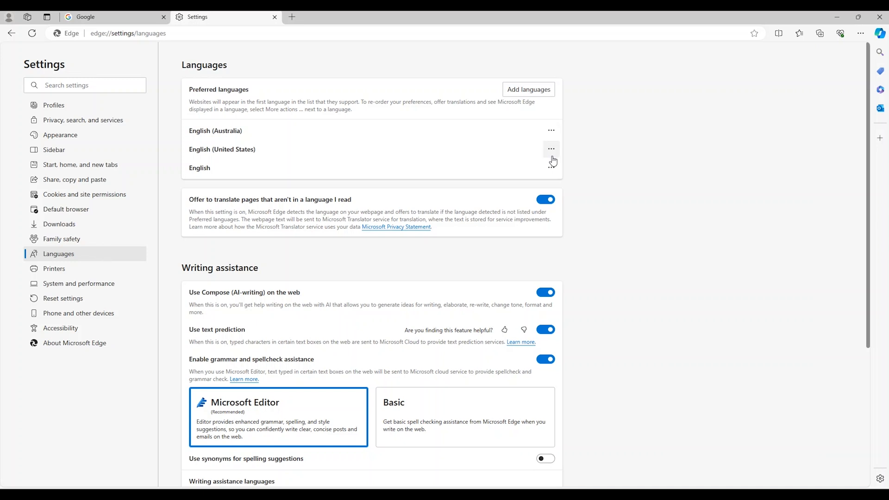
mouse_move(528, 89)
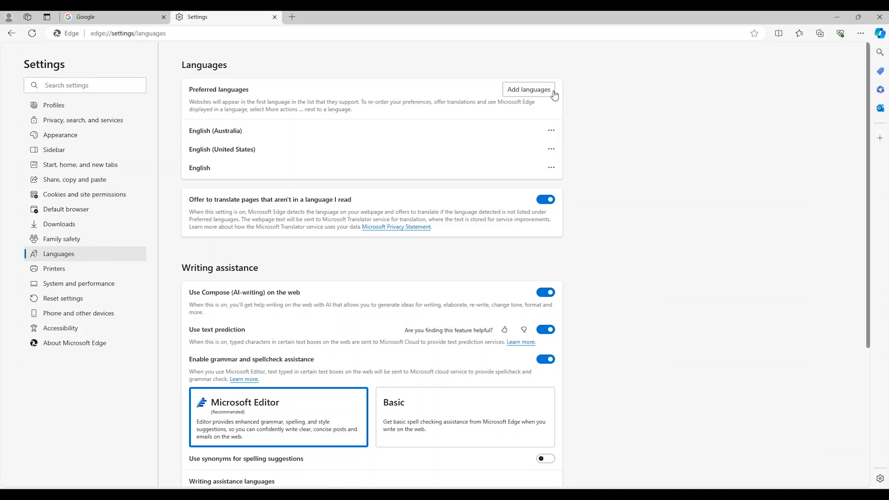
Step: Move English up above English (United States), keeping English (Australia) first in Edge
left_click(527, 90)
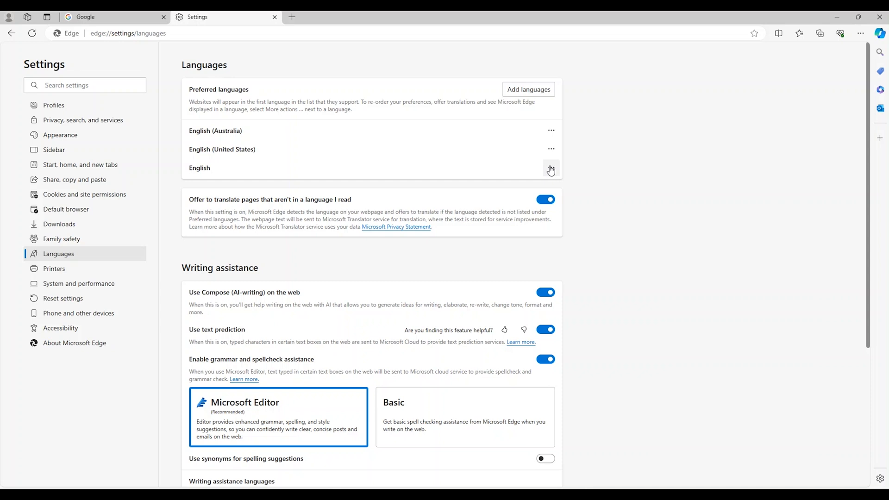
left_click(550, 168)
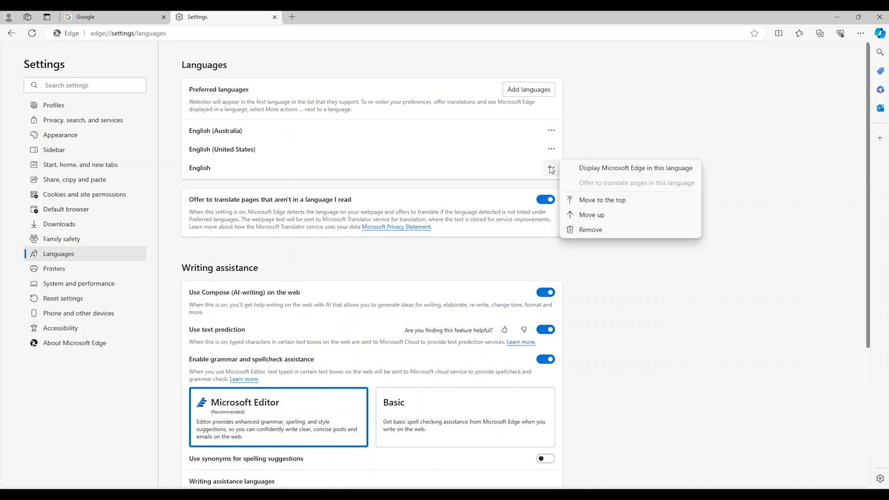
left_click(592, 202)
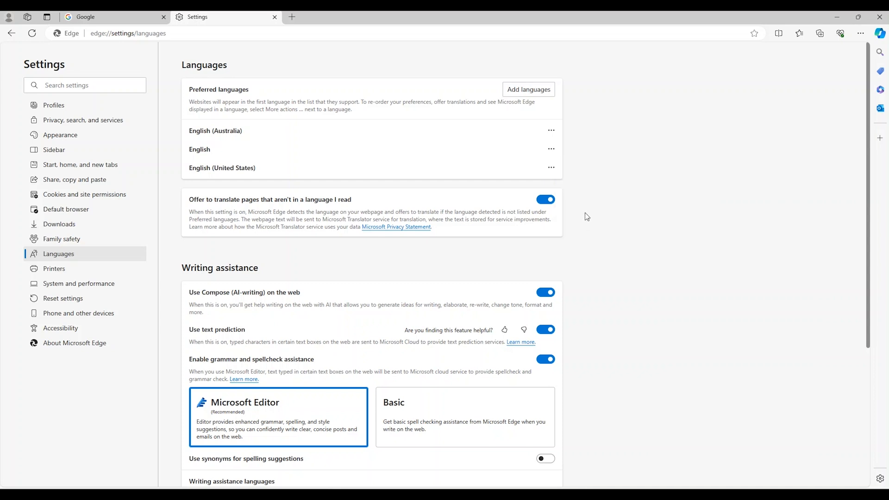